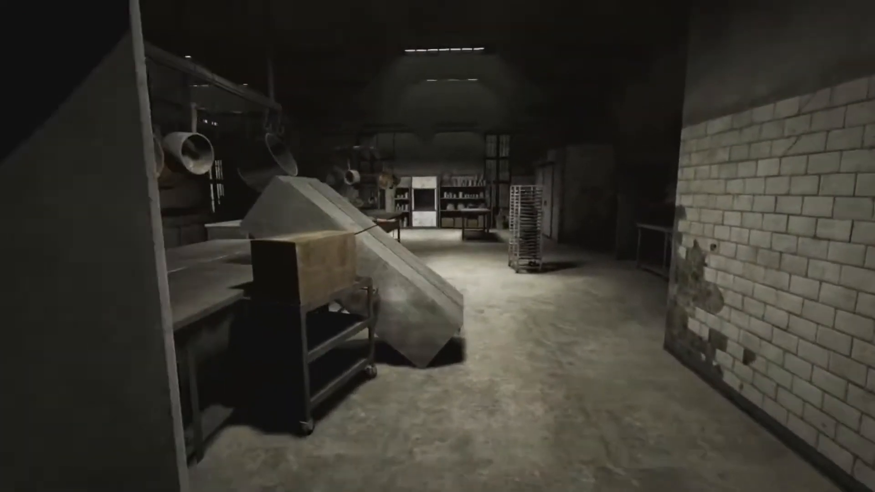
mouse_move(438, 246)
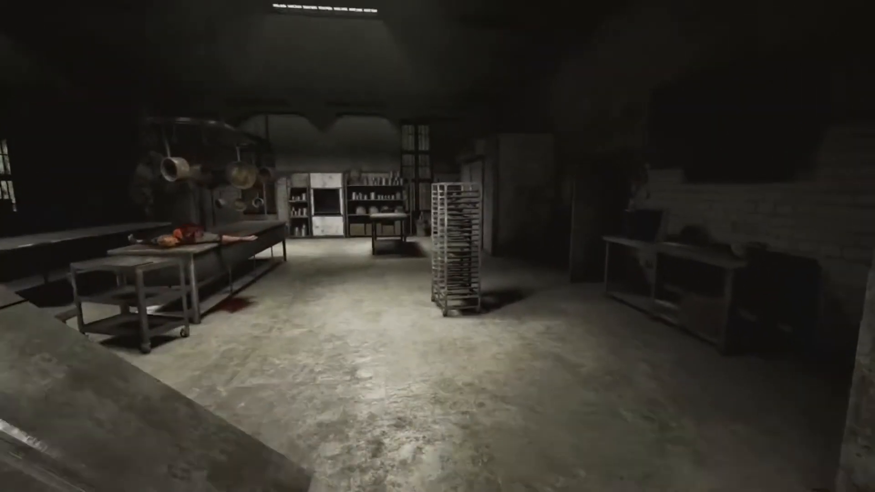
mouse_move(437, 246)
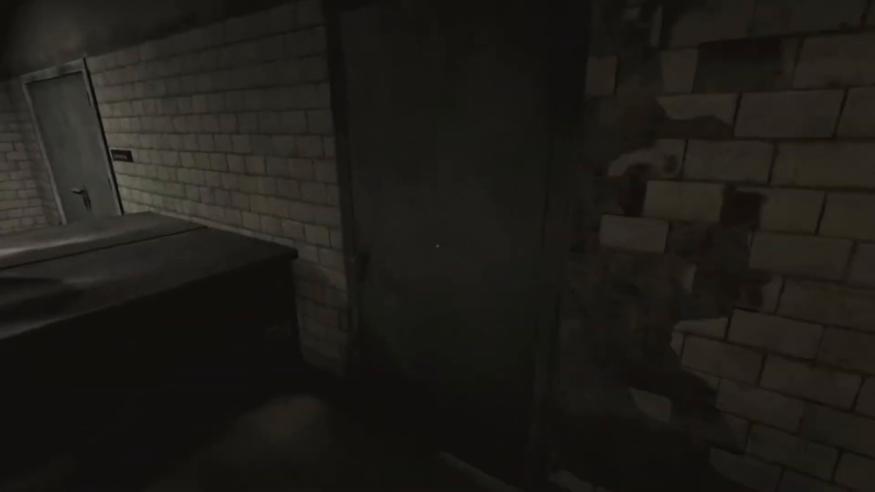
mouse_move(438, 246)
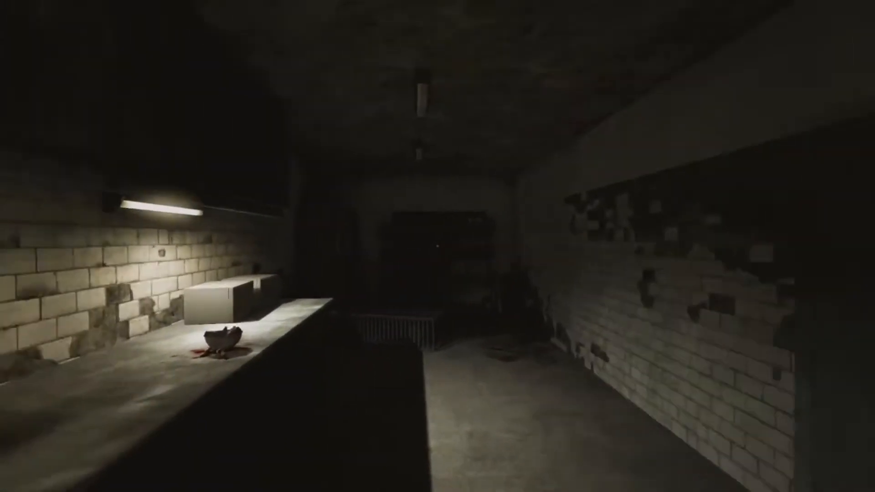
mouse_move(438, 246)
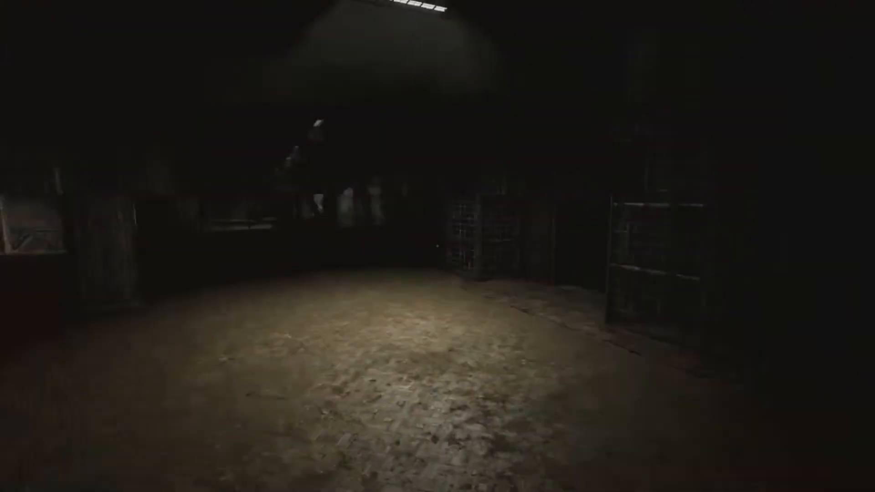
mouse_move(437, 246)
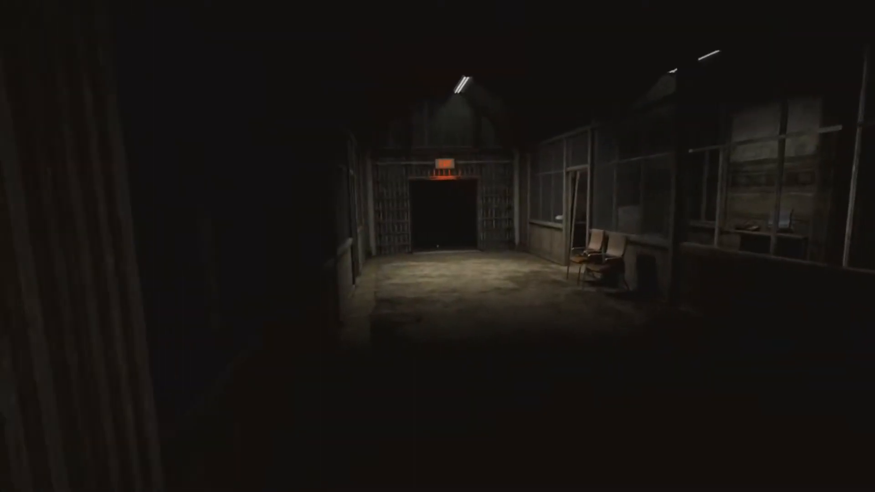
Walk forward, grab the laundry chute fuse, then pause with Escape to show the pause menu
key("W")
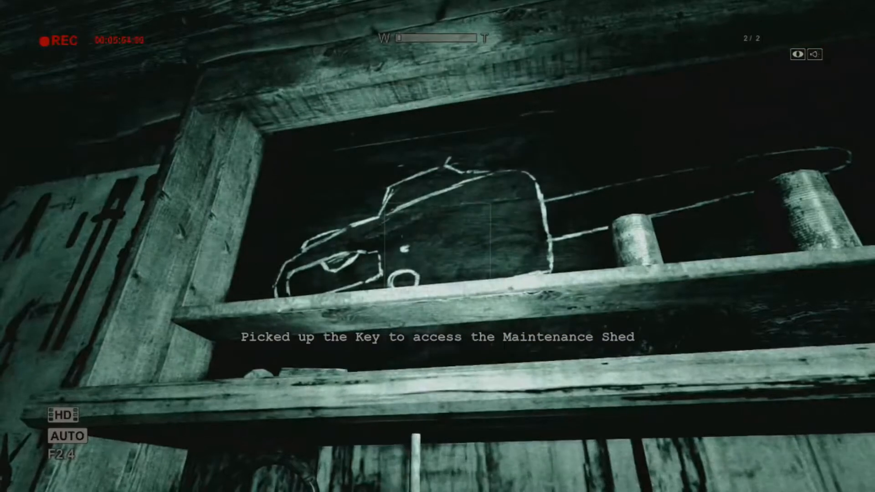
mouse_move(438, 246)
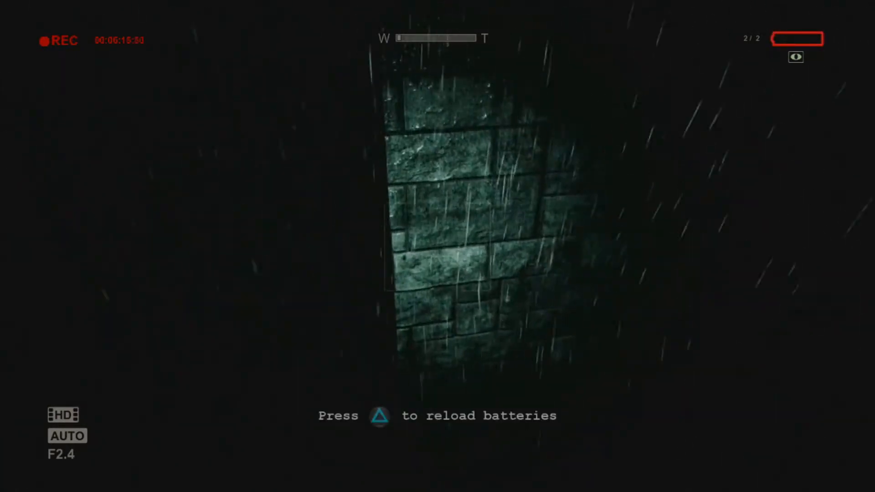
key("triangle")
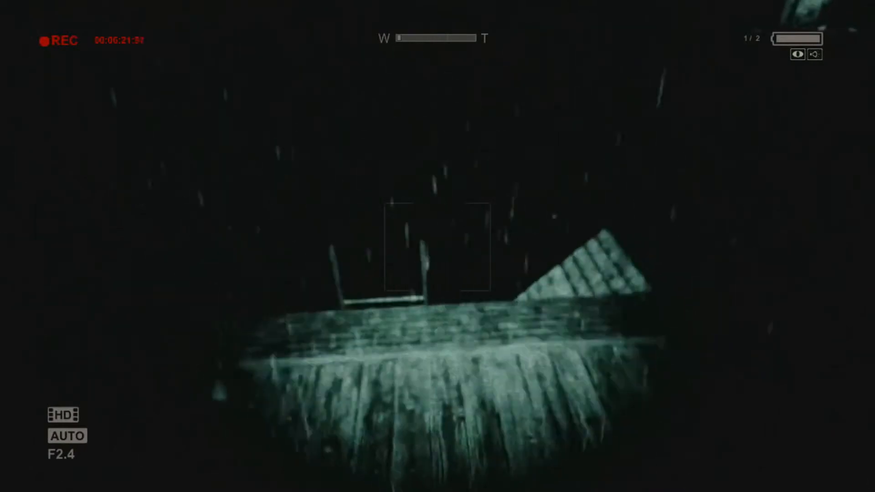
mouse_move(437, 247)
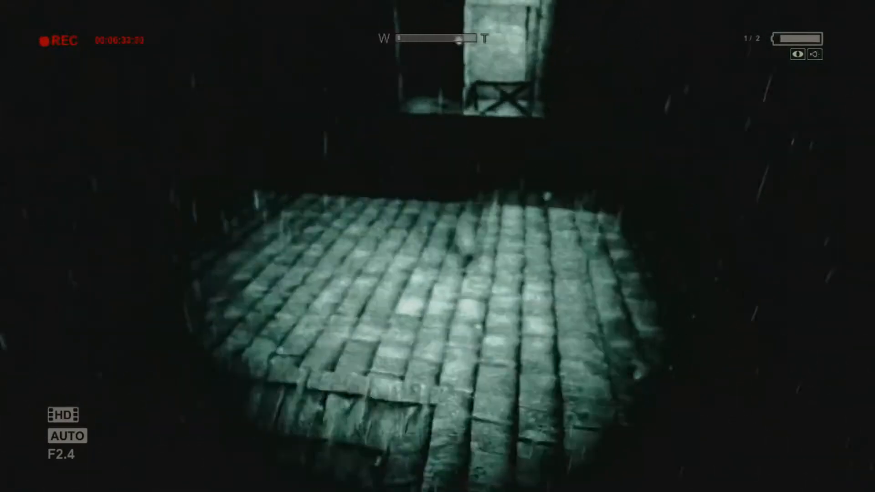
mouse_move(437, 247)
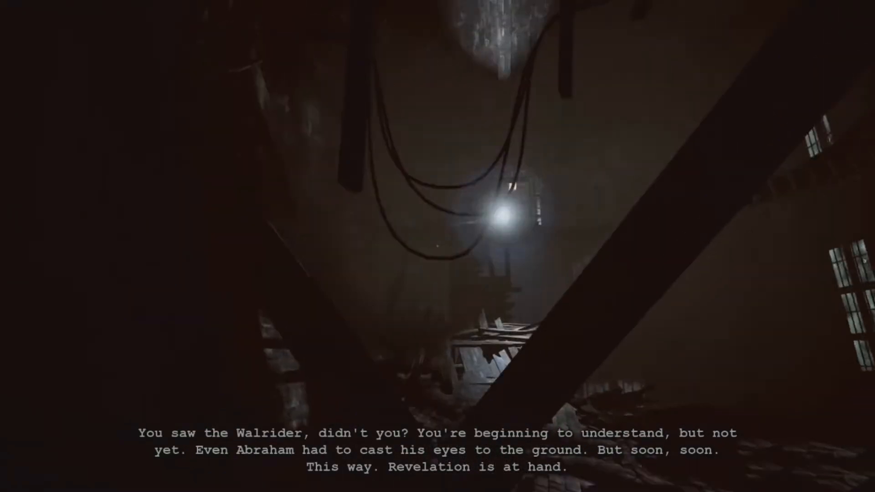
mouse_move(437, 246)
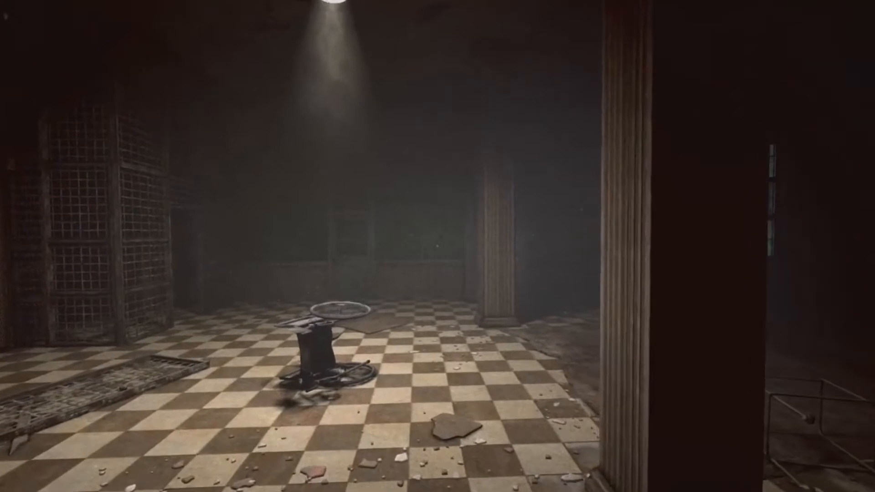
mouse_move(438, 246)
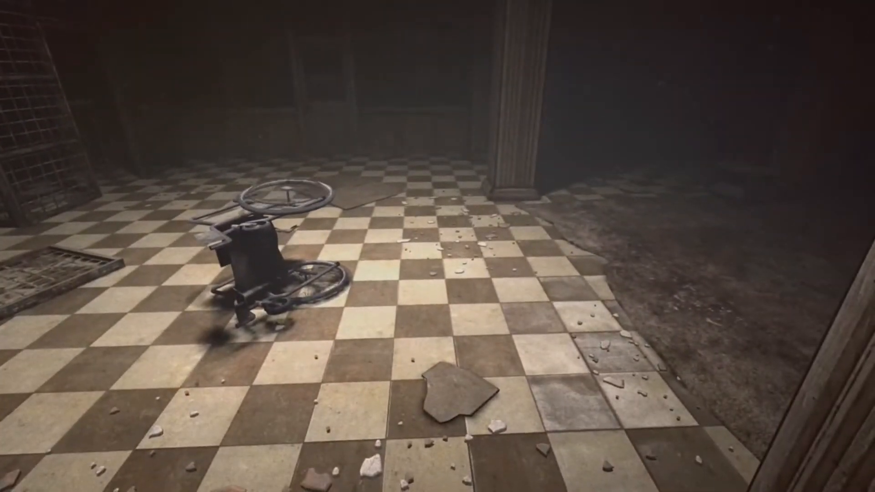
mouse_move(438, 246)
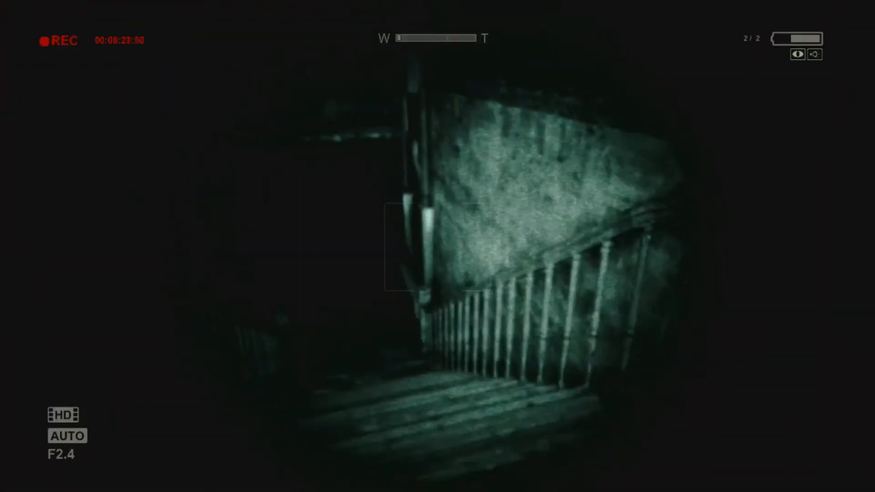
mouse_move(437, 247)
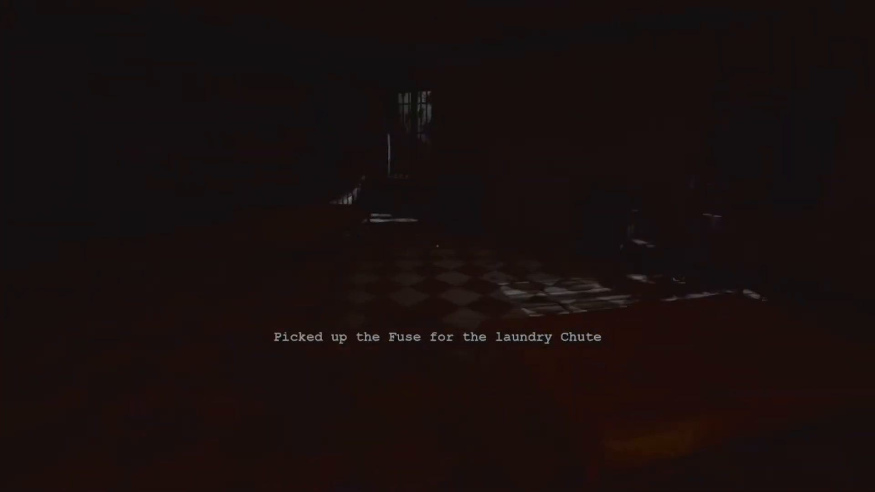
key("Escape")
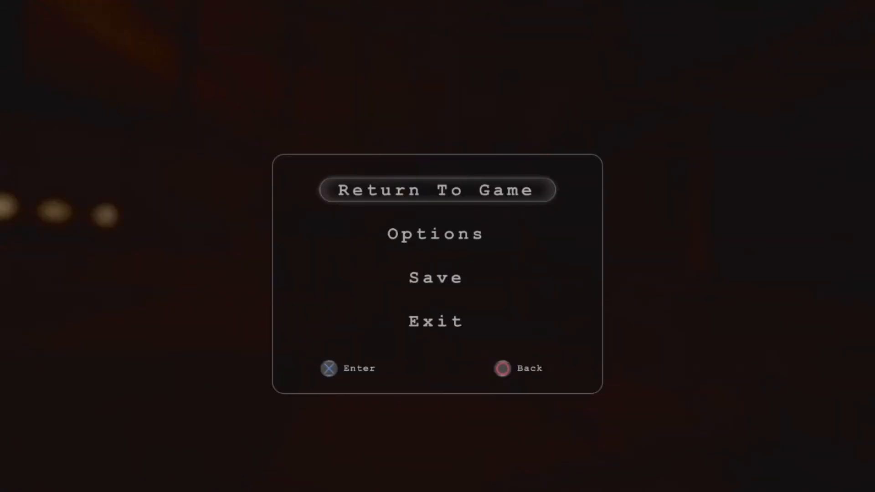